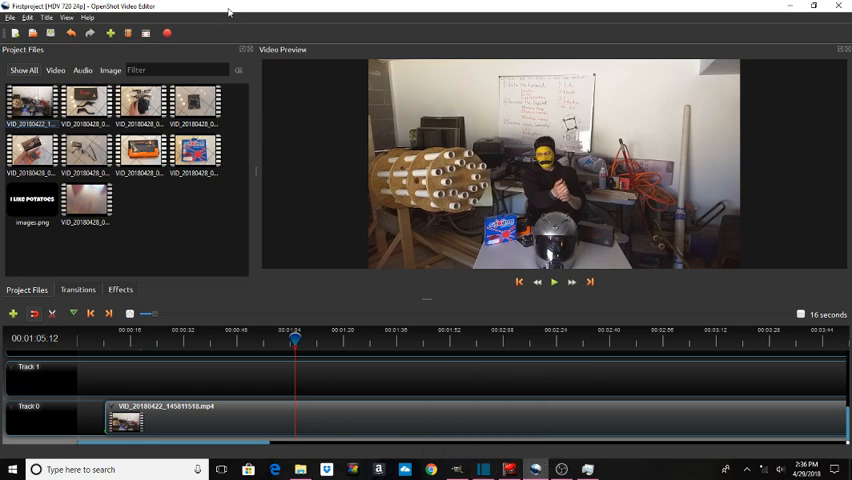
pyautogui.moveTo(58, 360)
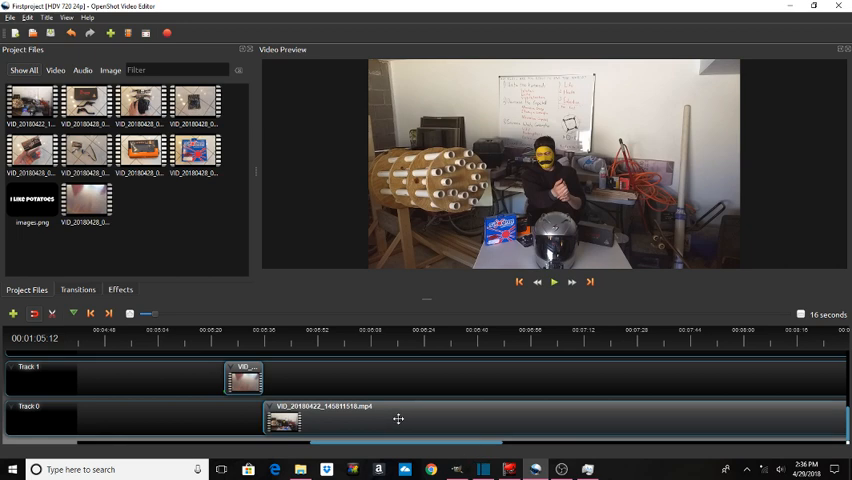
# Set the Track 2 clip's starting volume level to 0% from its Volume menu
pyautogui.rightClick(398, 420)
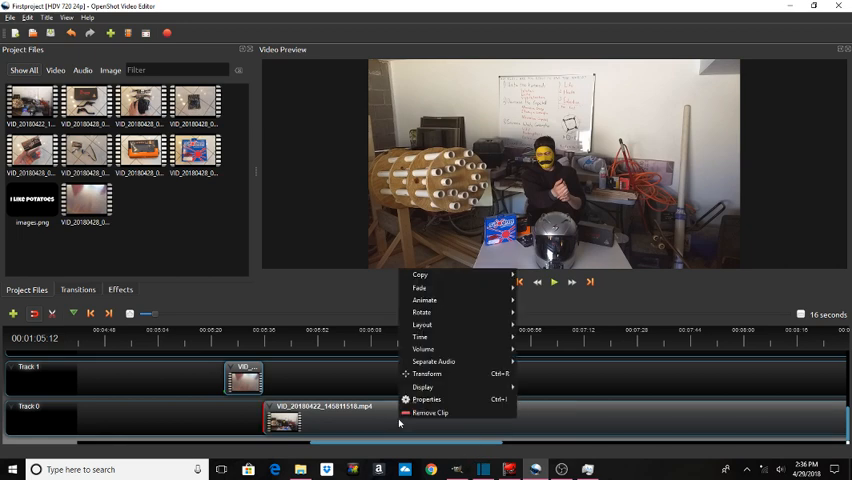
pyautogui.moveTo(420, 336)
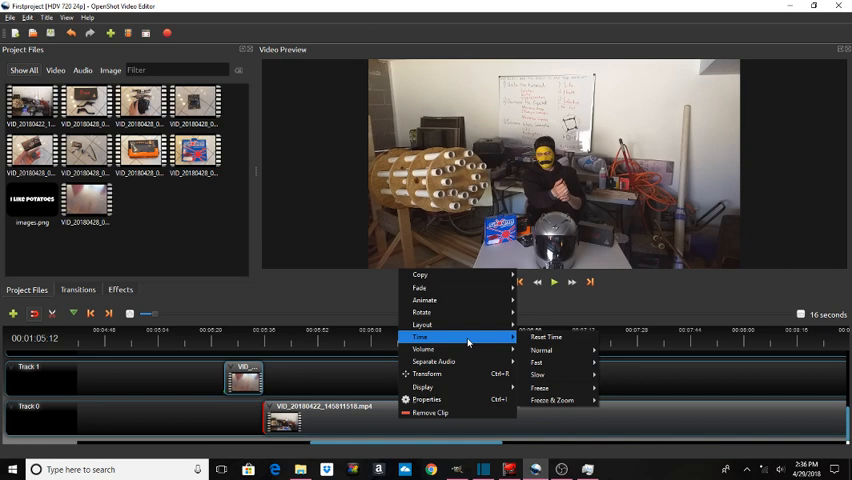
pyautogui.moveTo(422, 348)
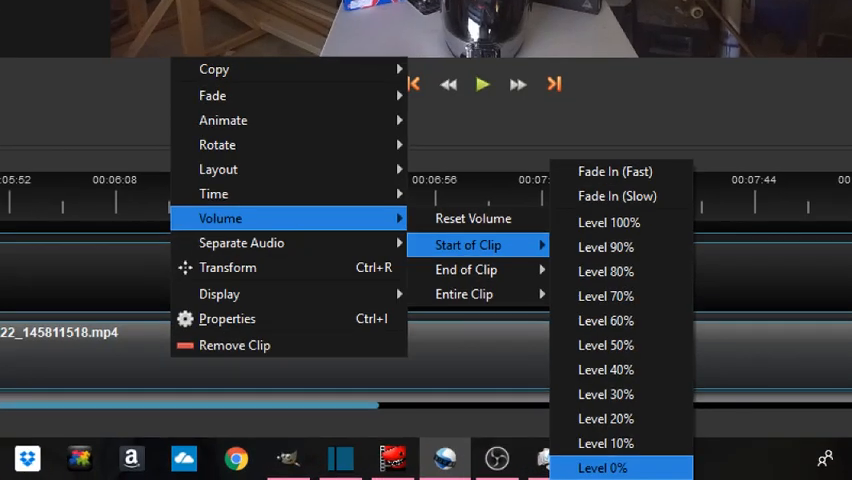
pyautogui.click(602, 468)
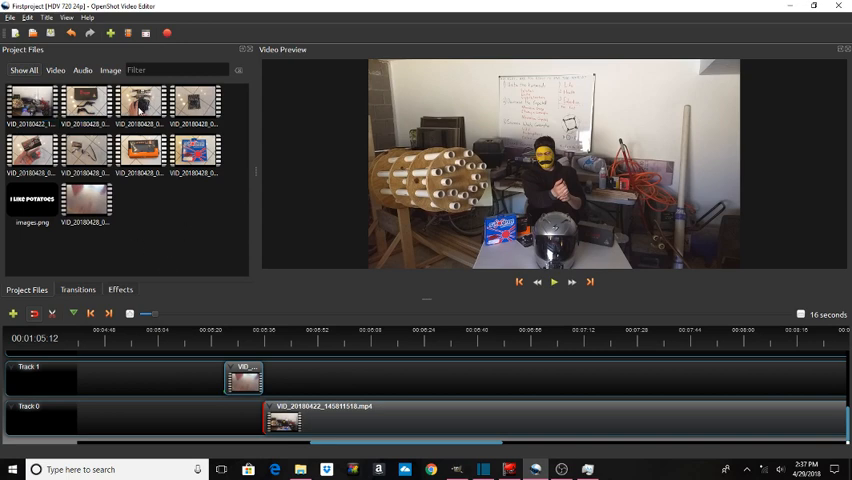
pyautogui.moveTo(218, 224)
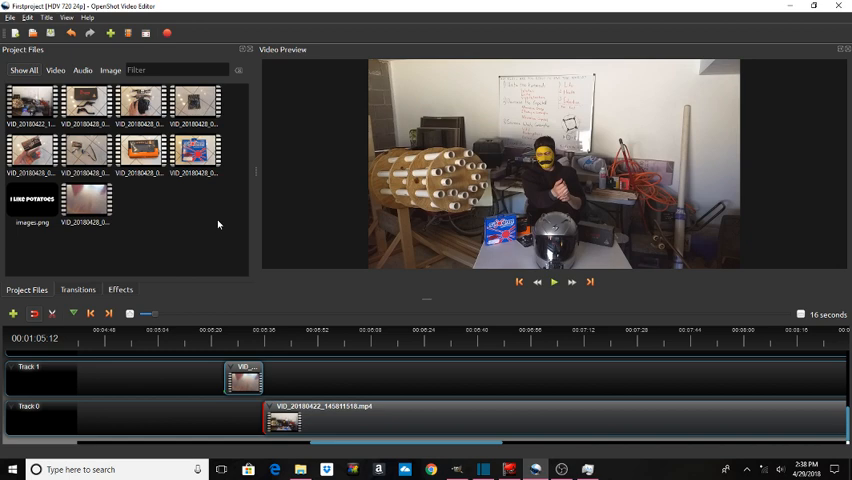
pyautogui.moveTo(338, 228)
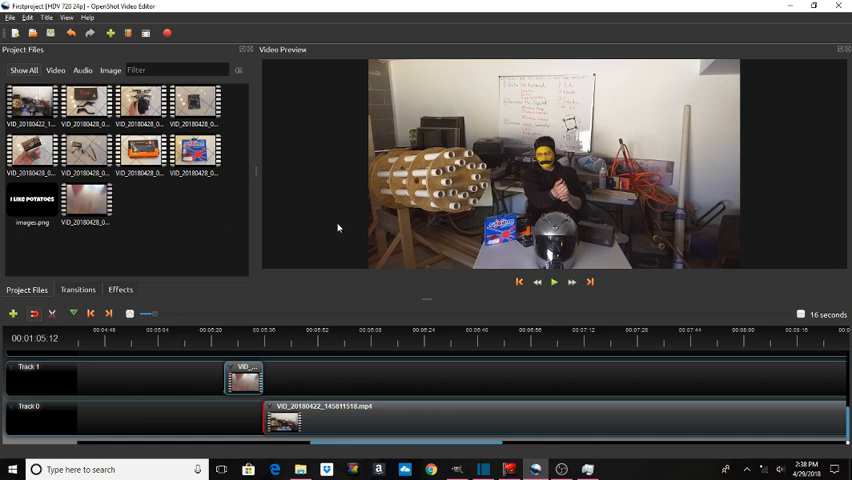
pyautogui.moveTo(554, 282)
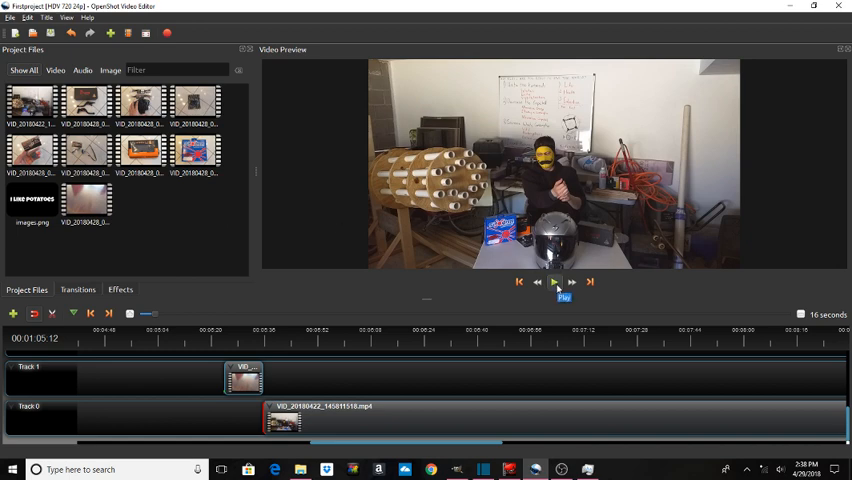
pyautogui.click(554, 282)
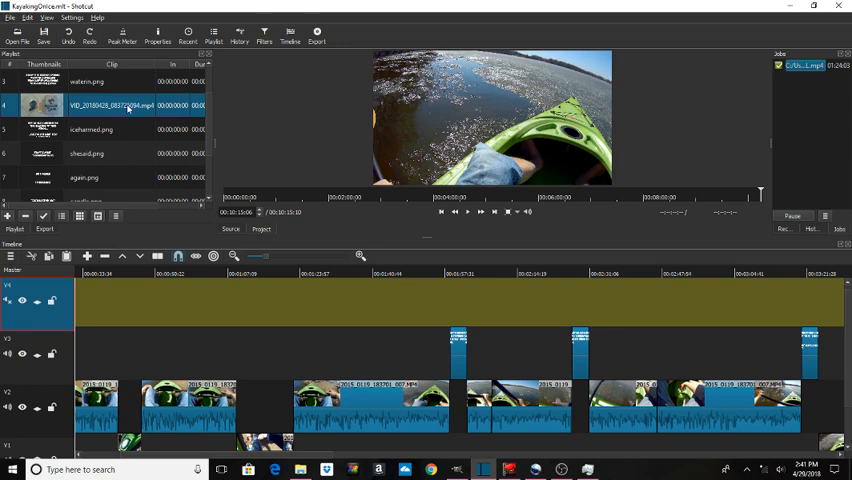
pyautogui.moveTo(284, 336)
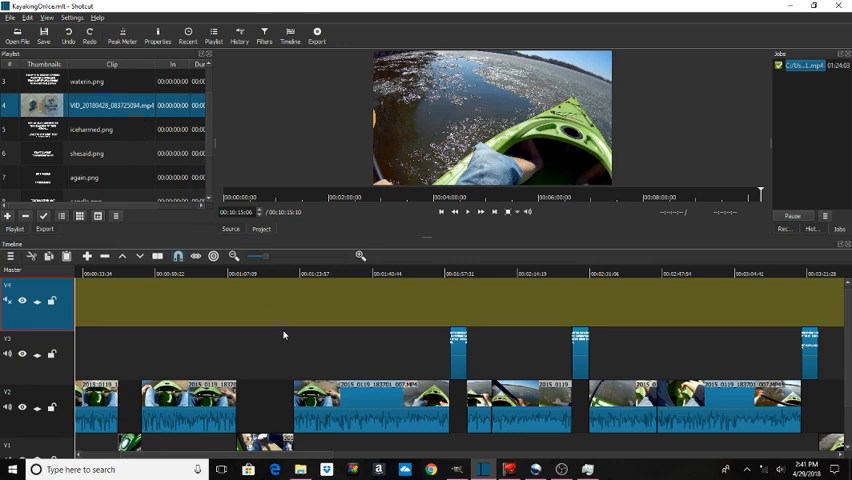
pyautogui.moveTo(280, 348)
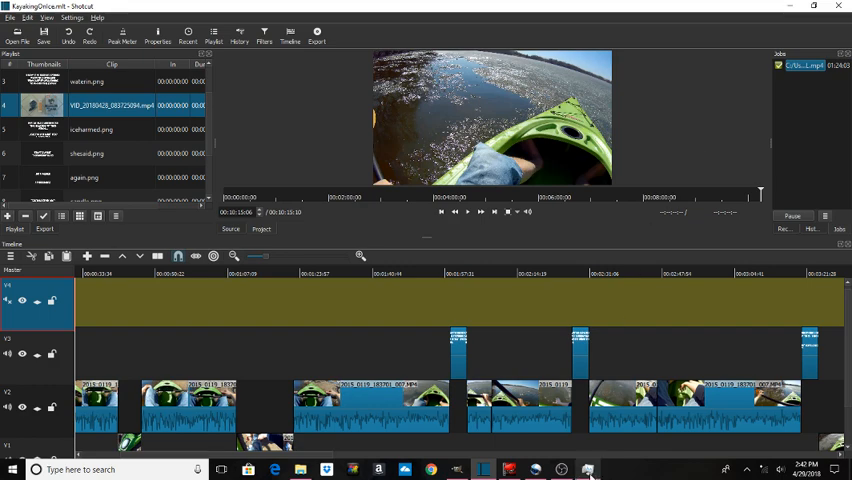
# Show the CPU graph on Task Manager's Performance tab to check system load
pyautogui.click(588, 470)
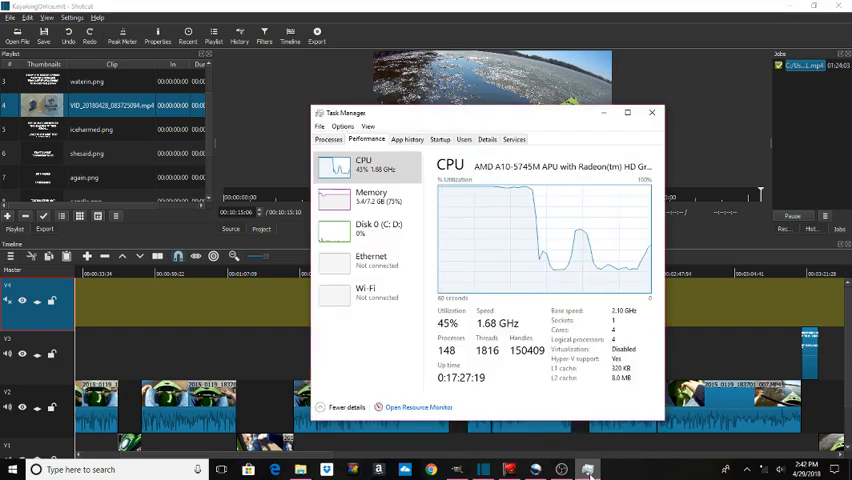
pyautogui.click(652, 112)
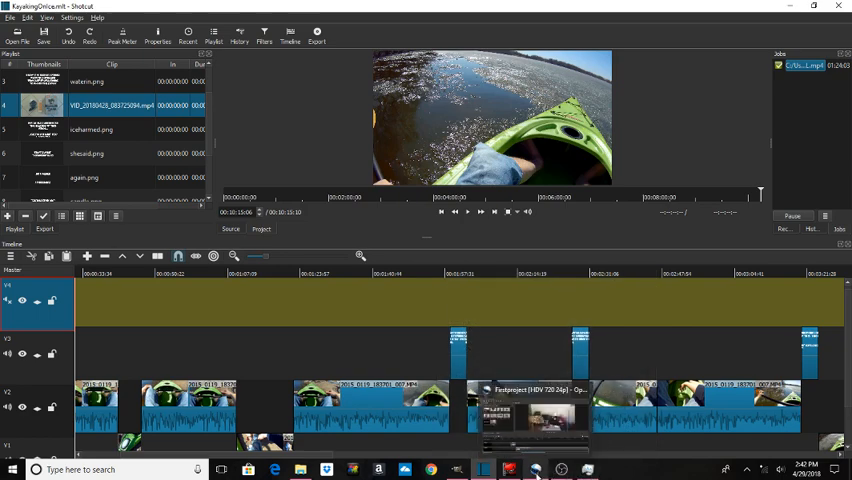
pyautogui.rightClick(536, 468)
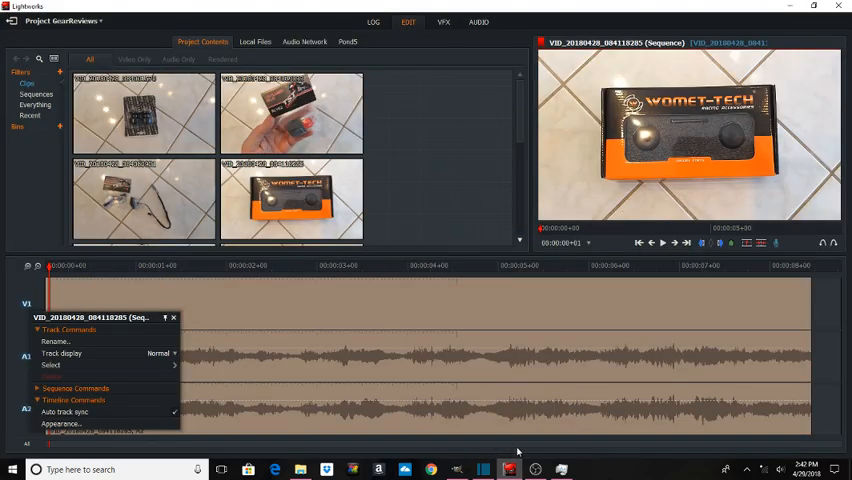
pyautogui.moveTo(480, 470)
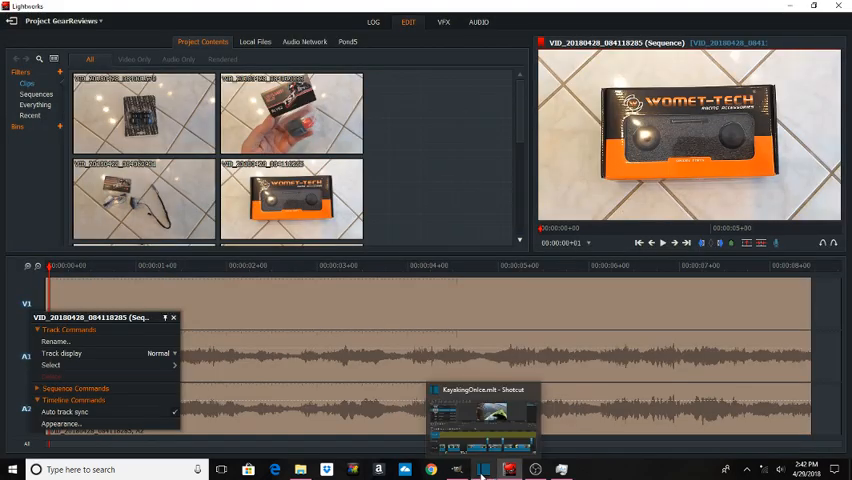
pyautogui.click(484, 468)
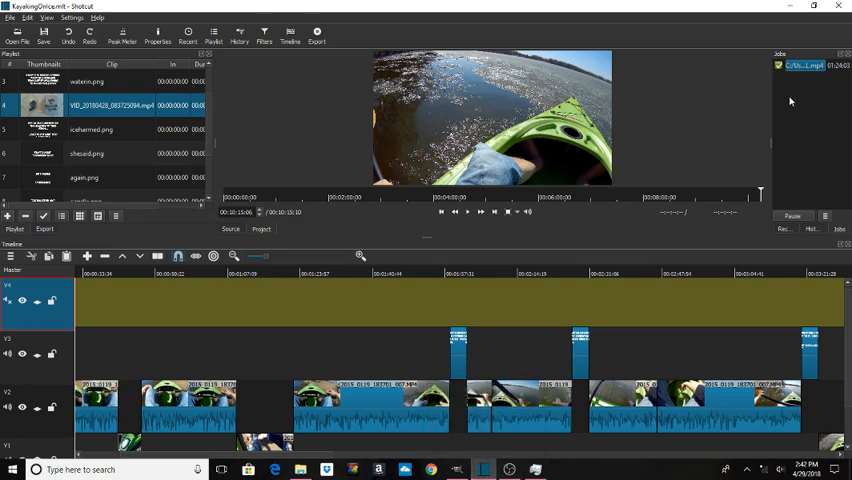
pyautogui.moveTo(698, 122)
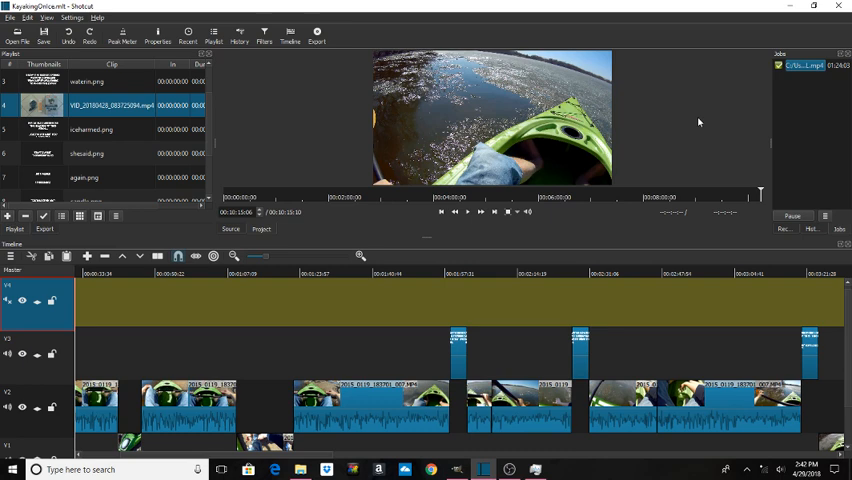
pyautogui.moveTo(212, 152)
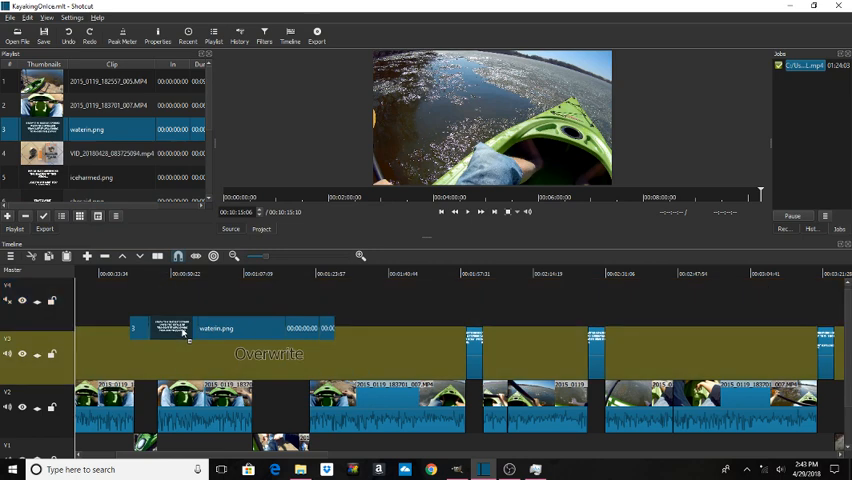
# Drop the PNG onto track V3 near the start and play the kayaking preview
pyautogui.moveTo(184, 328); pyautogui.dragTo(184, 308)
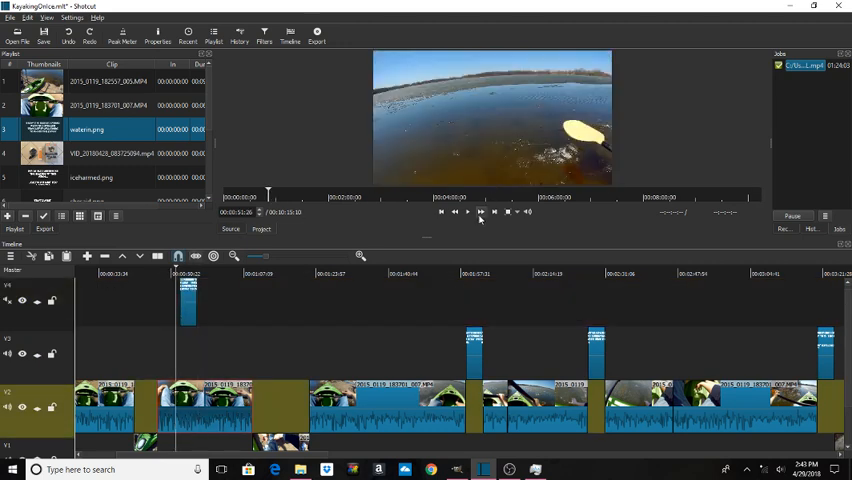
pyautogui.click(468, 212)
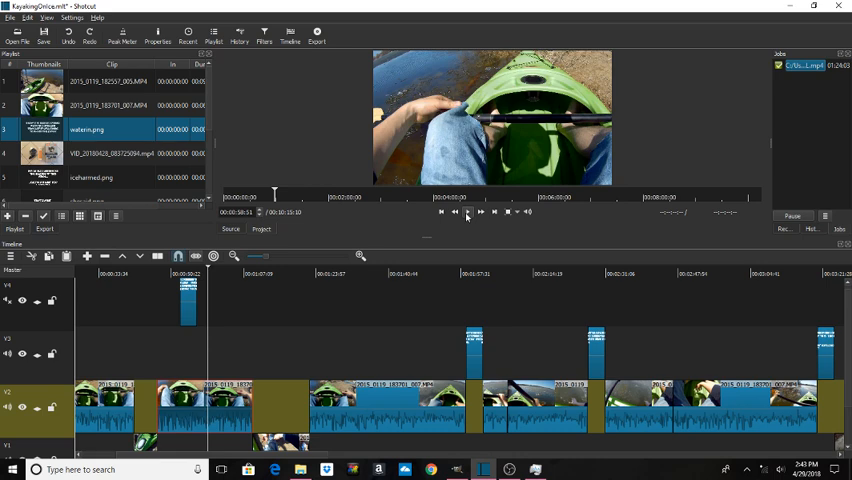
pyautogui.click(466, 212)
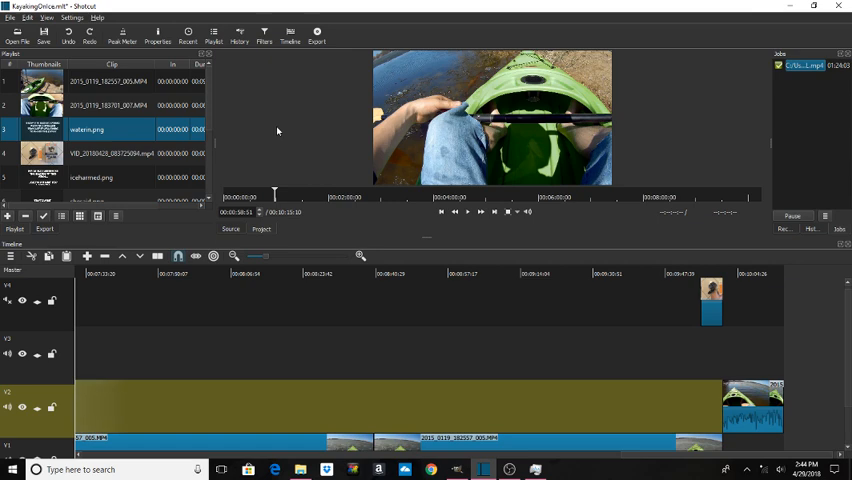
pyautogui.moveTo(418, 340)
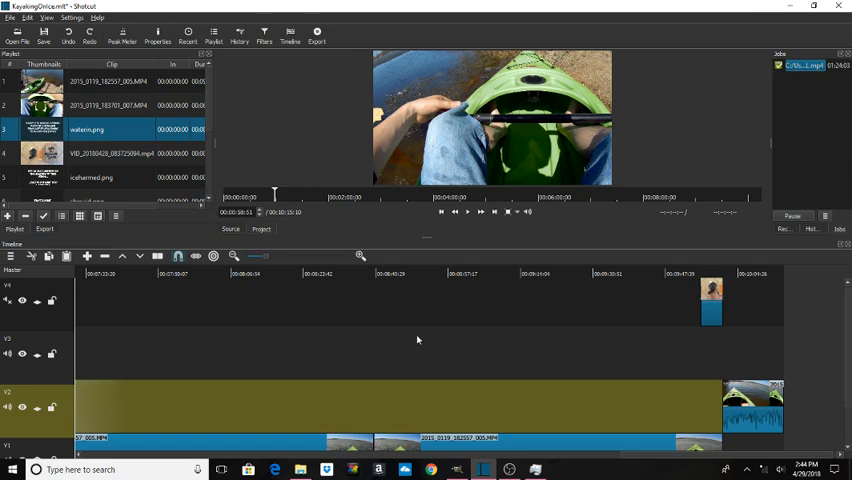
pyautogui.moveTo(476, 396)
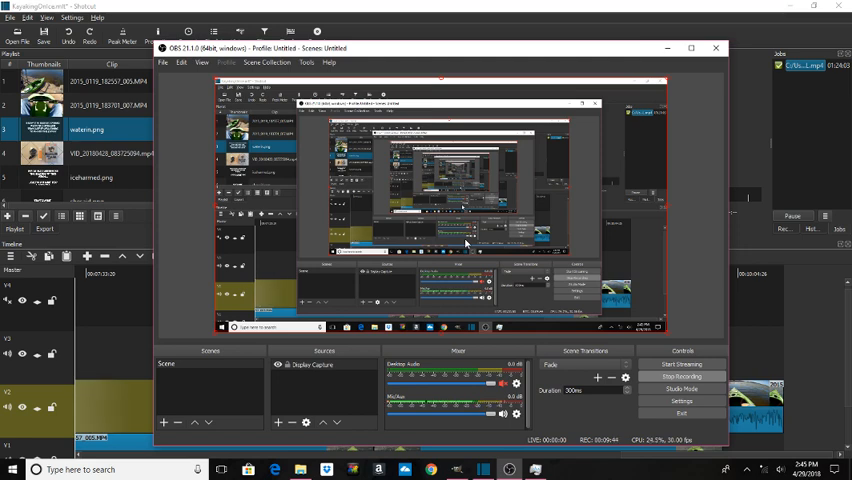
pyautogui.moveTo(618, 310)
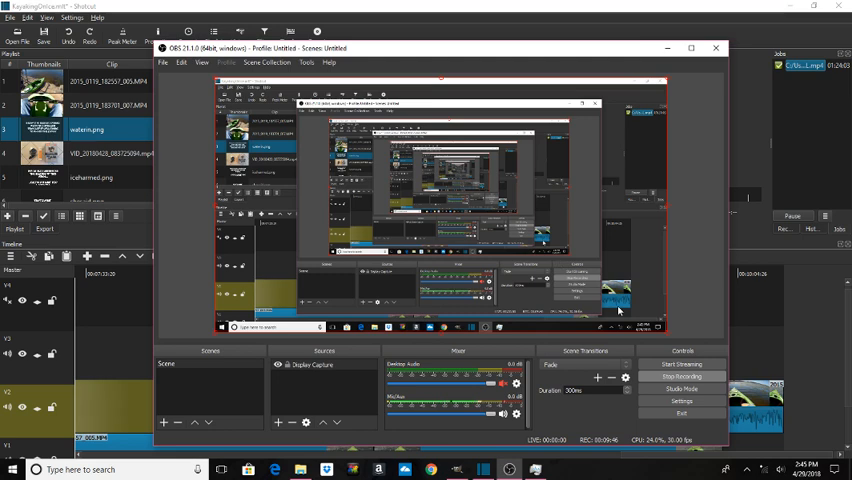